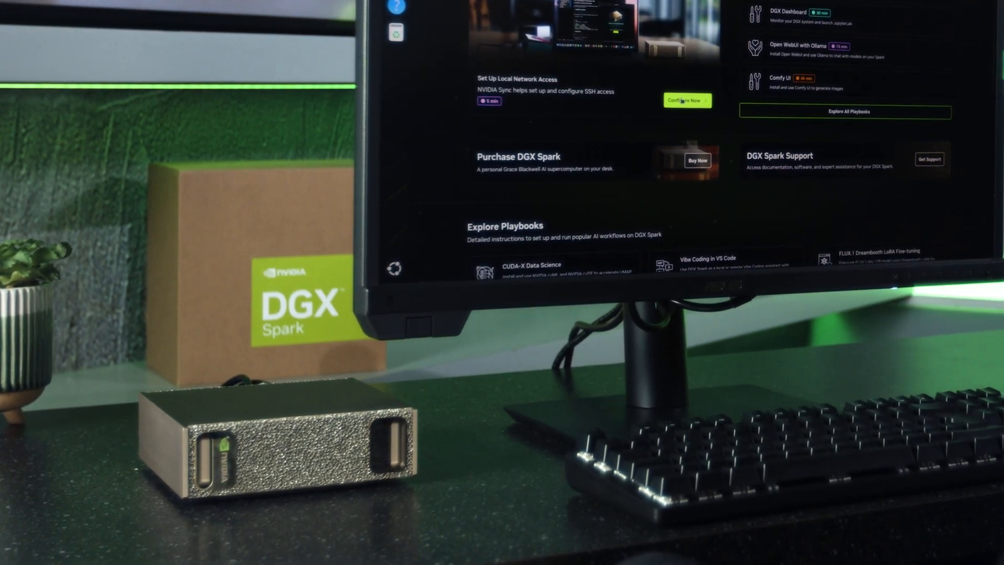
scroll("down", 3)
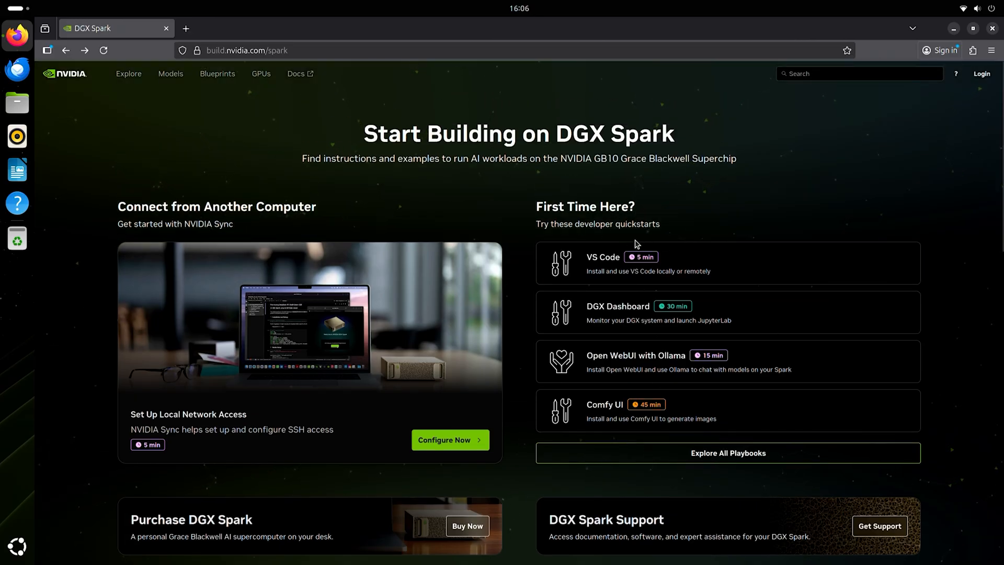
scroll("down", 3)
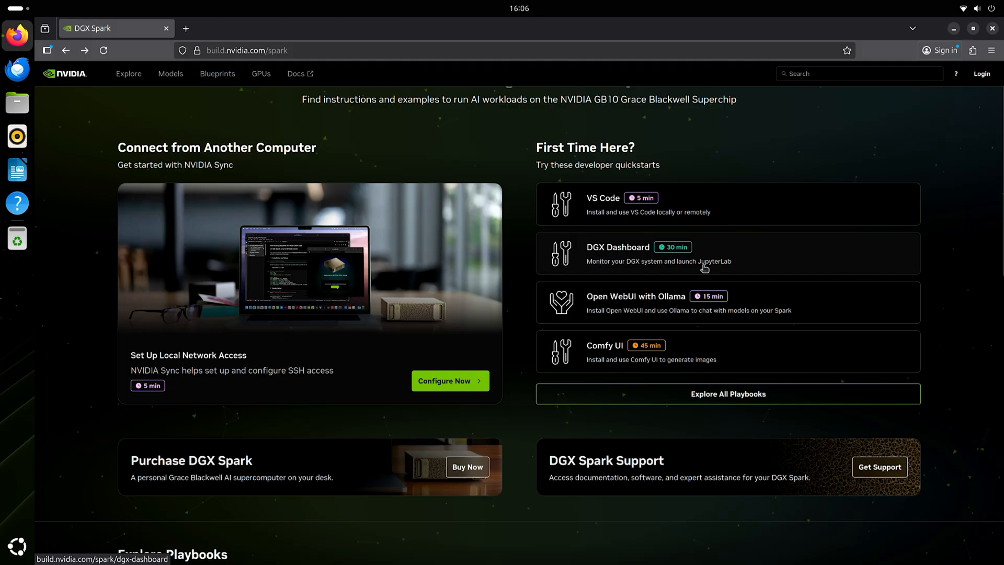
scroll("down", 3)
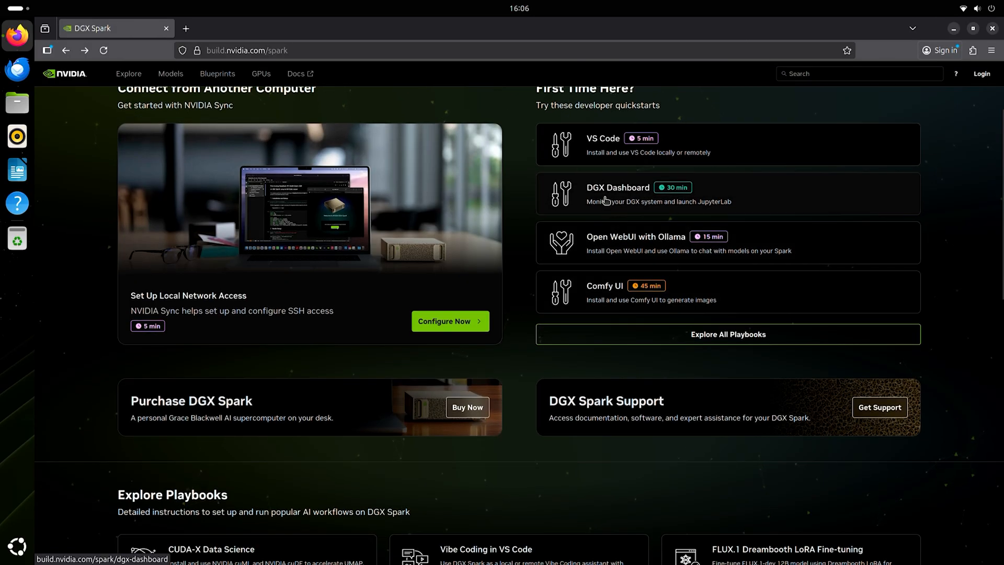
mouse_move(664, 201)
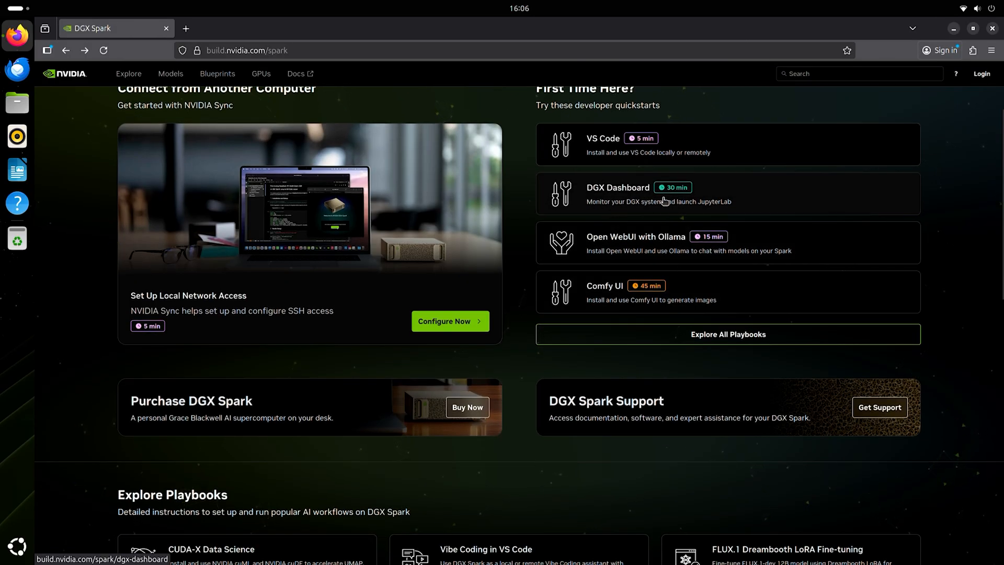
mouse_move(660, 293)
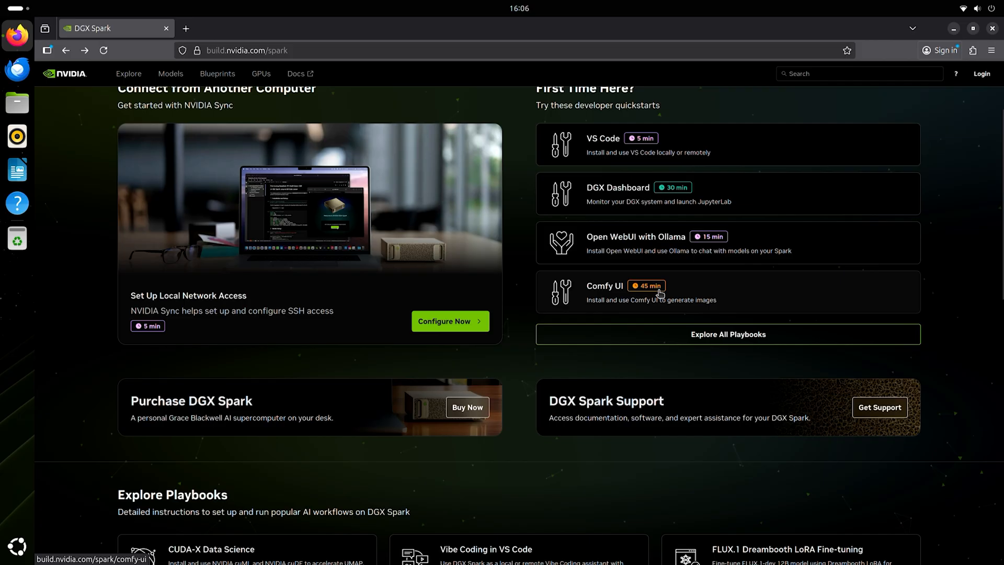
mouse_move(638, 291)
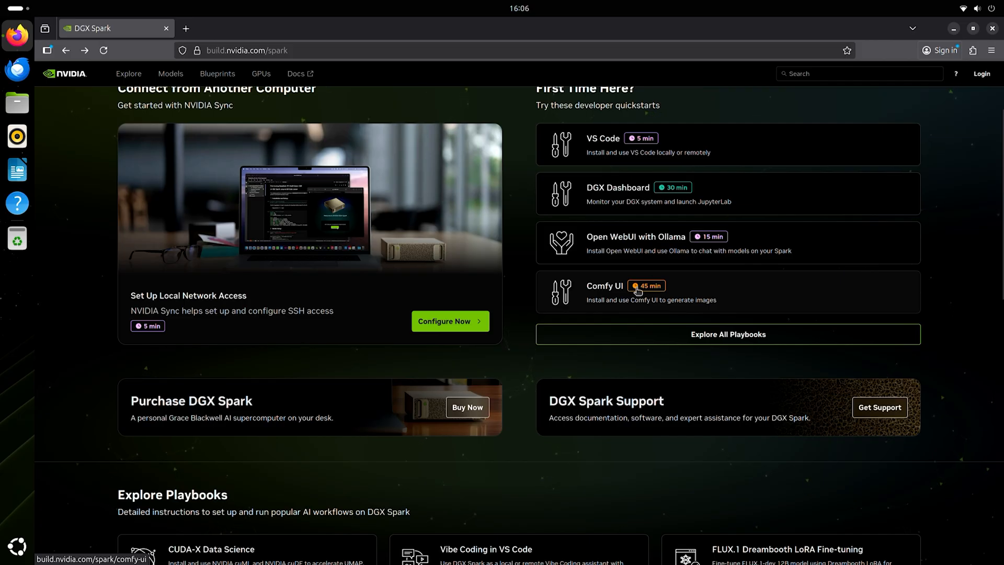
mouse_move(697, 334)
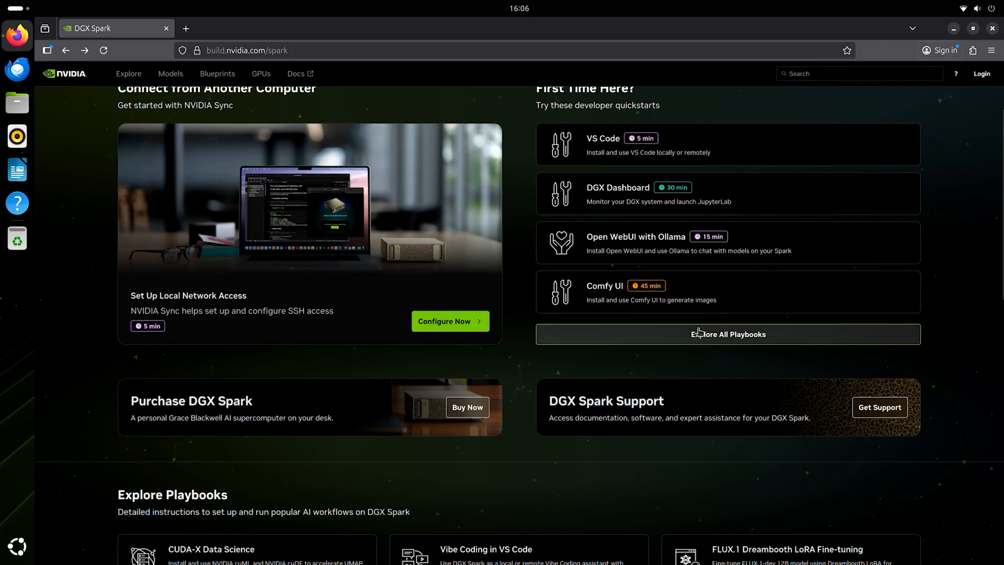